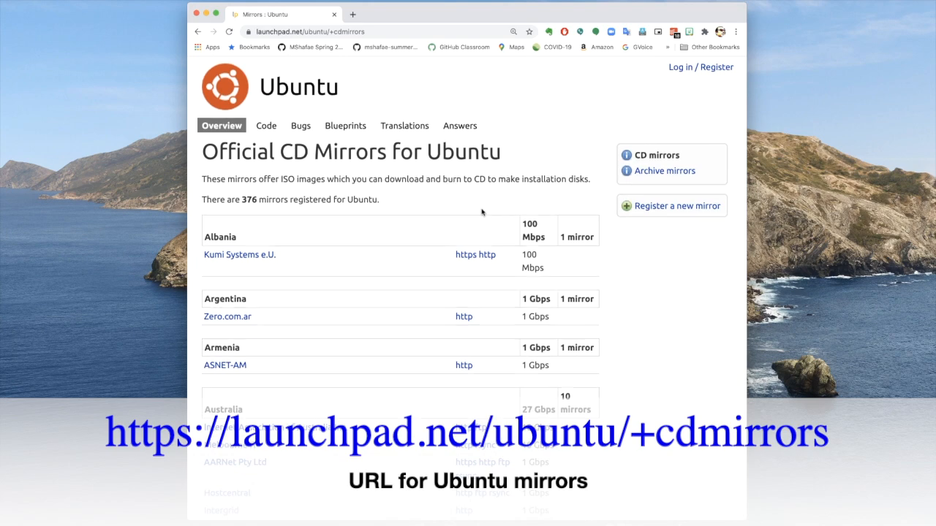
Open the US xTom mirror's details, then its https ubuntu-releases directory
scroll(down, 3)
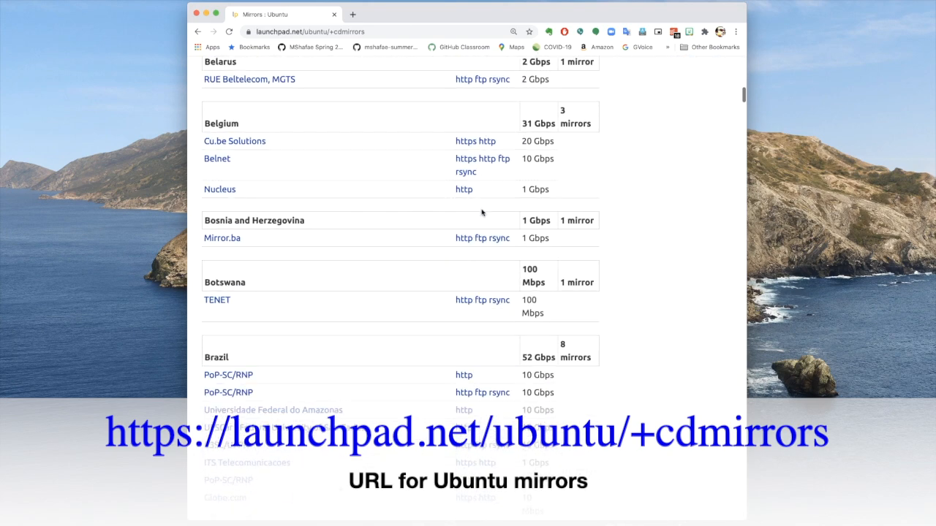
scroll(down, 3)
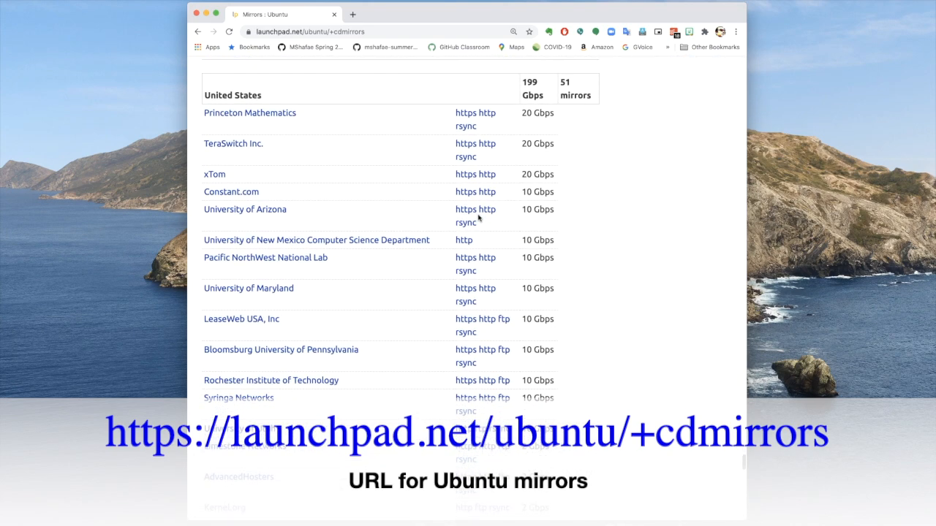
scroll(up, 3)
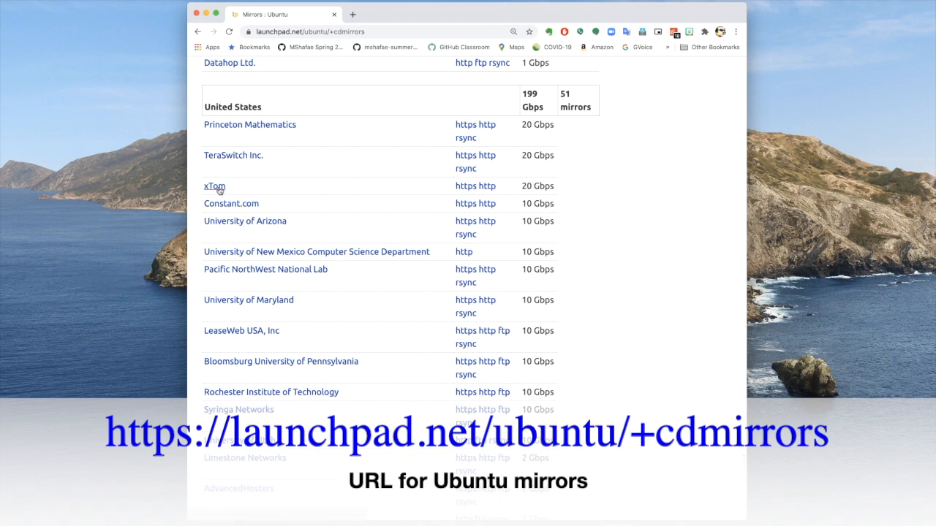
click(214, 186)
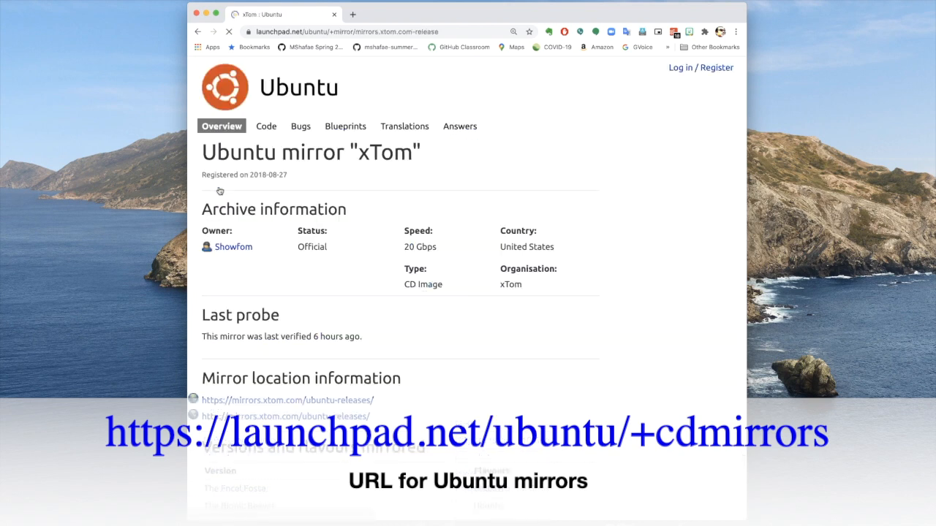
scroll(down, 3)
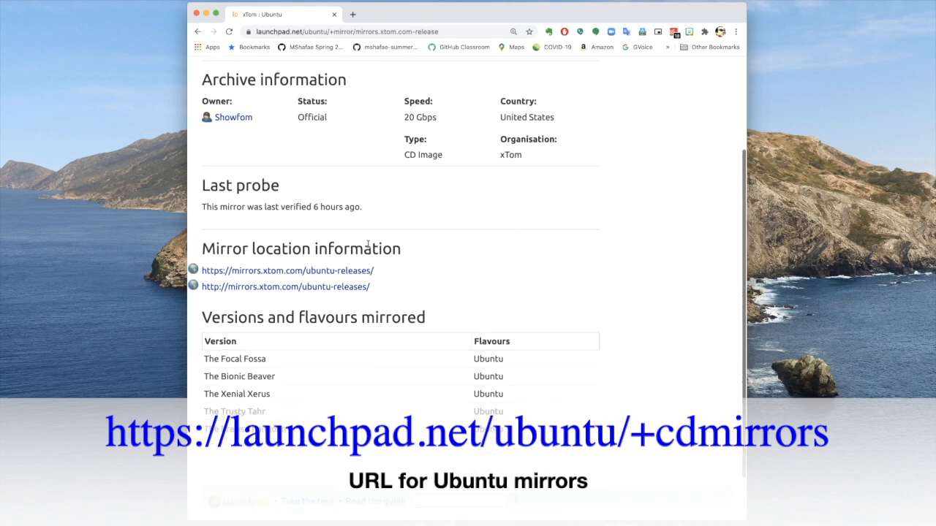
mouse_move(329, 273)
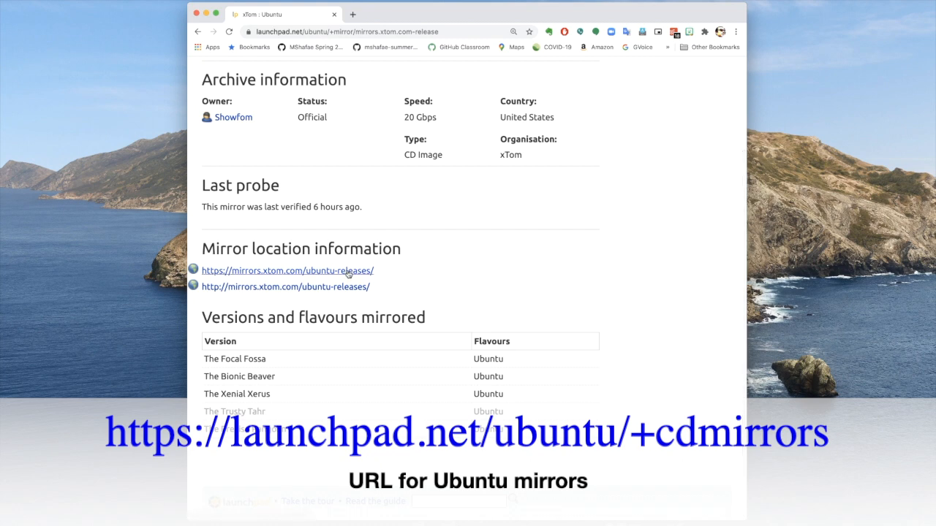
click(288, 271)
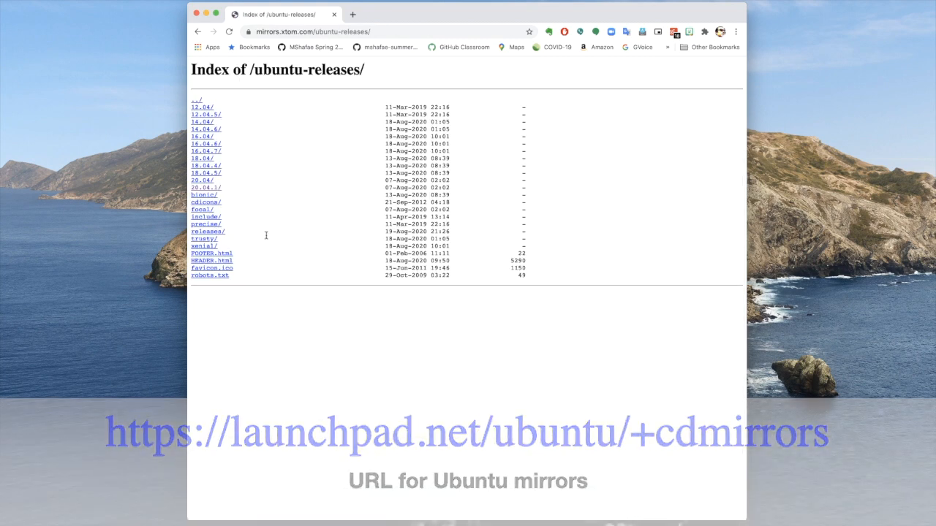
Open the 20.04.1/ folder and download the Ubuntu 20.04.1 desktop amd64 ISO
click(206, 187)
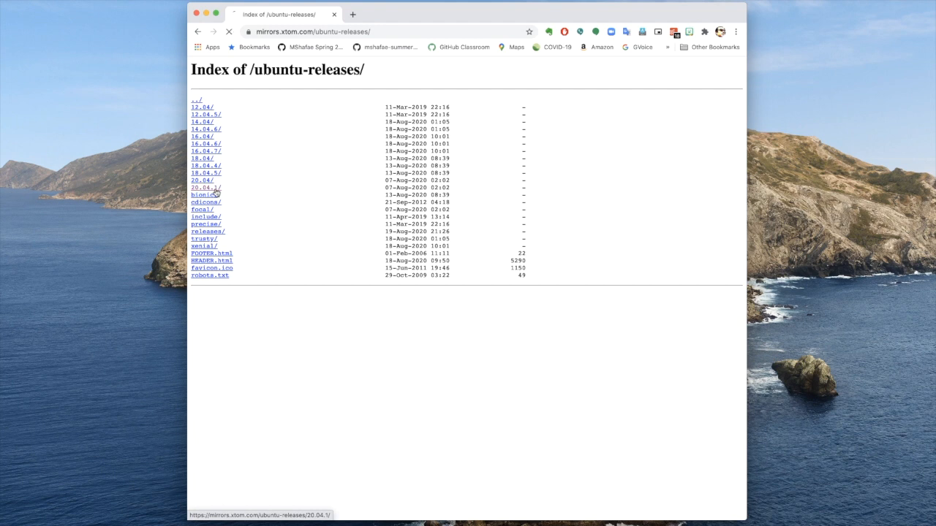
click(205, 187)
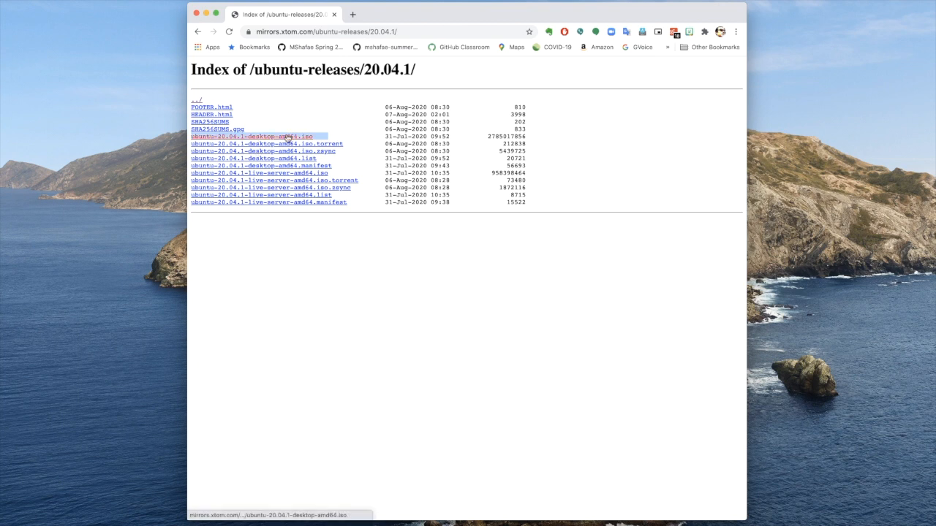
click(251, 136)
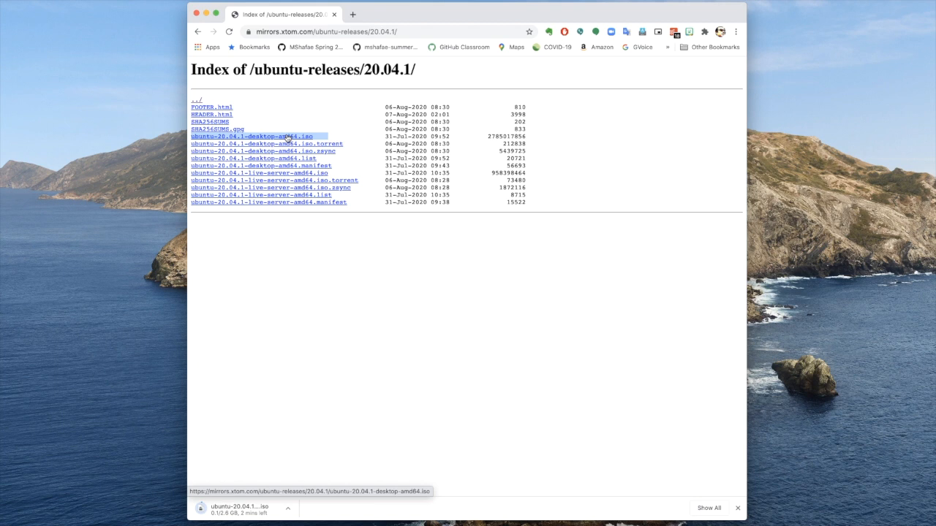
mouse_move(443, 302)
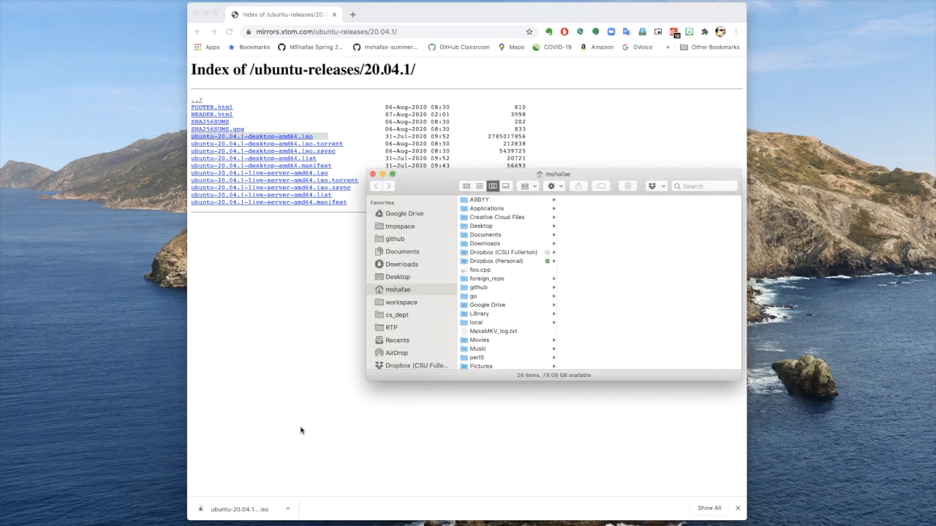
Scroll Finder's Downloads folder to the 2.79 GB ubuntu-20.04.1-desktop-amd64.iso
click(485, 244)
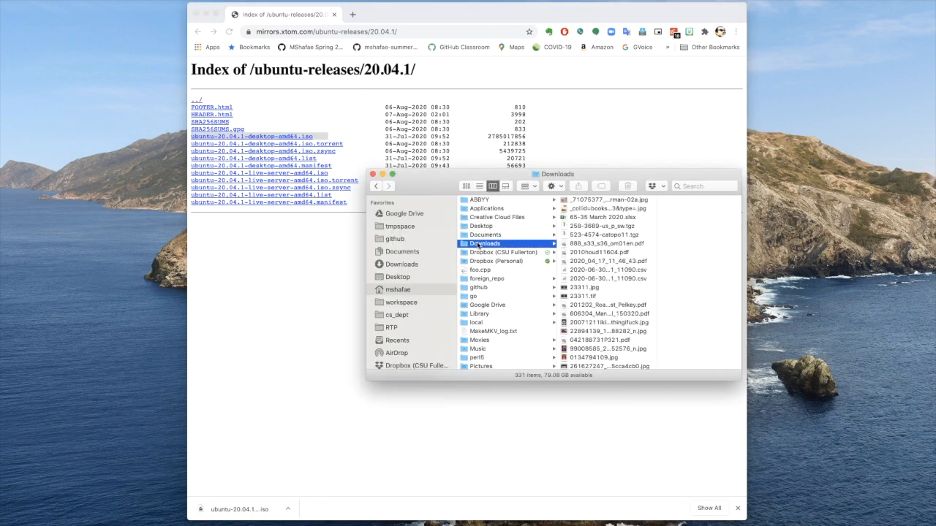
scroll(down, 3)
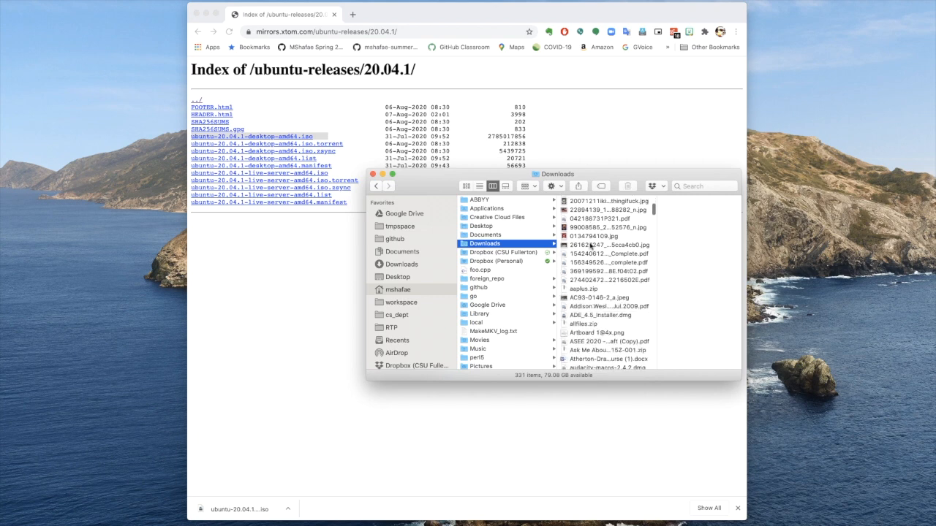
scroll(down, 3)
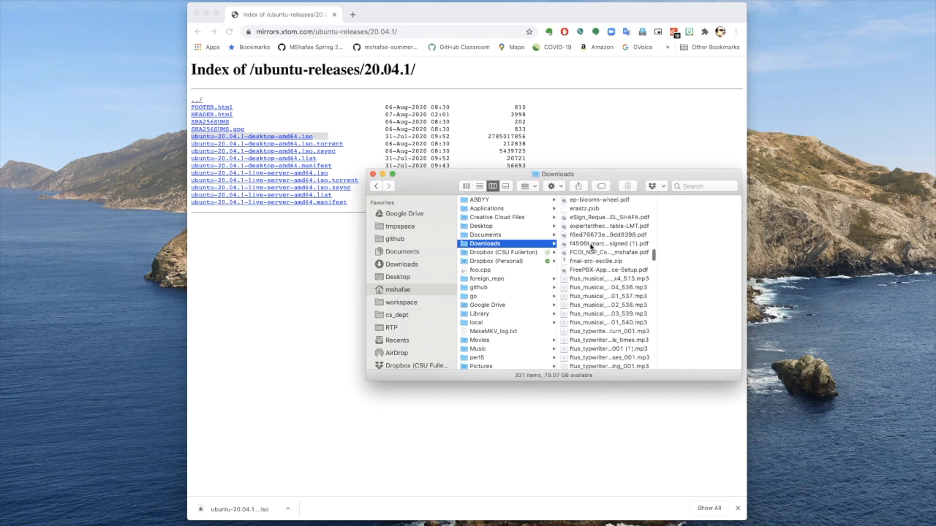
scroll(down, 3)
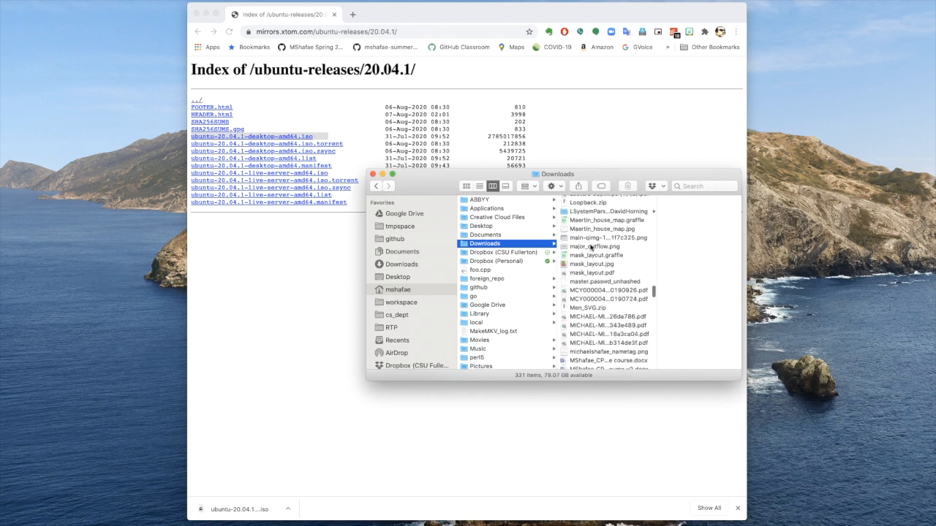
scroll(down, 3)
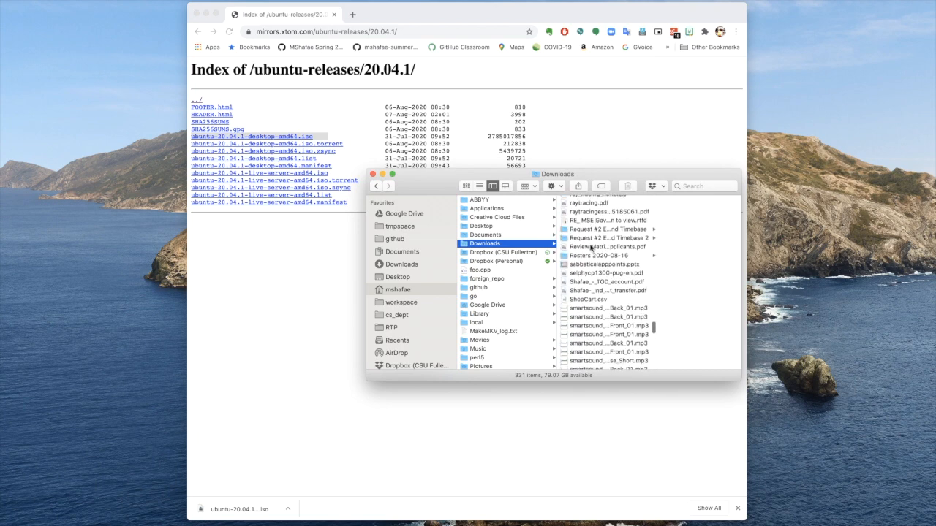
scroll(down, 3)
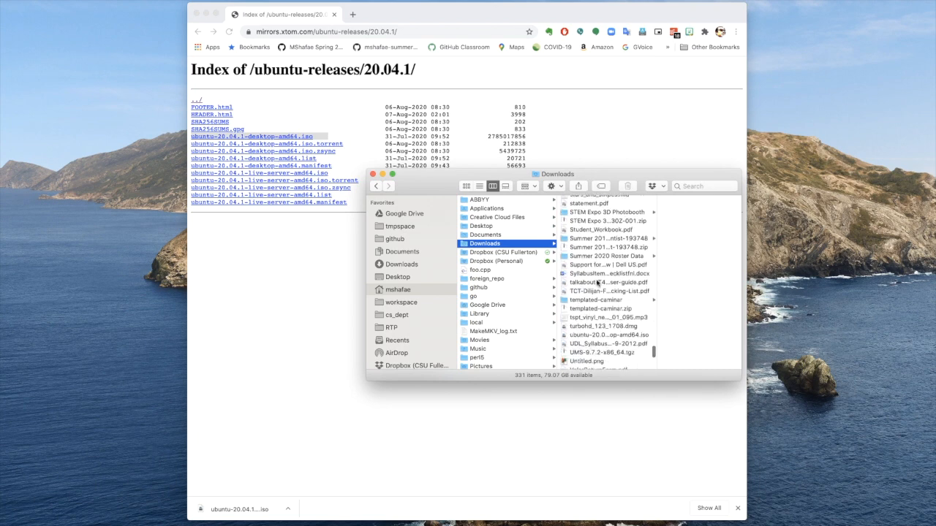
scroll(down, 3)
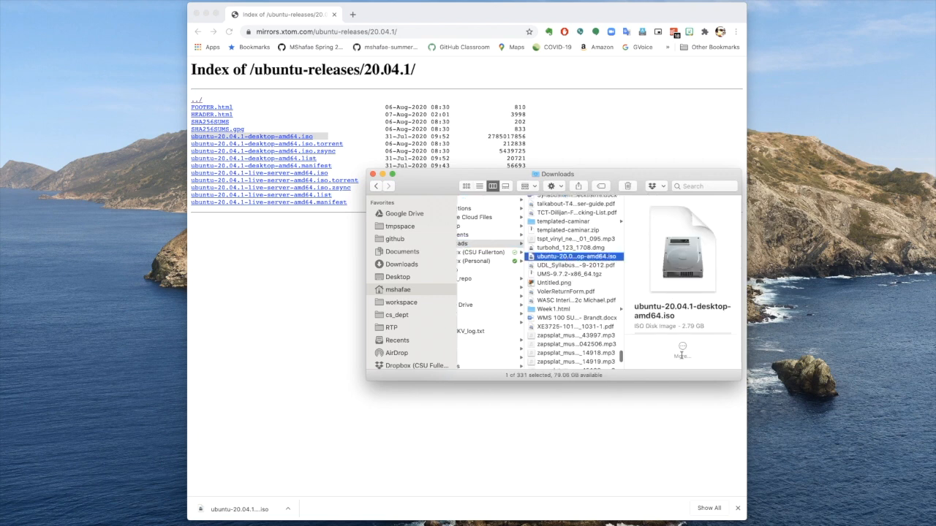
mouse_move(780, 343)
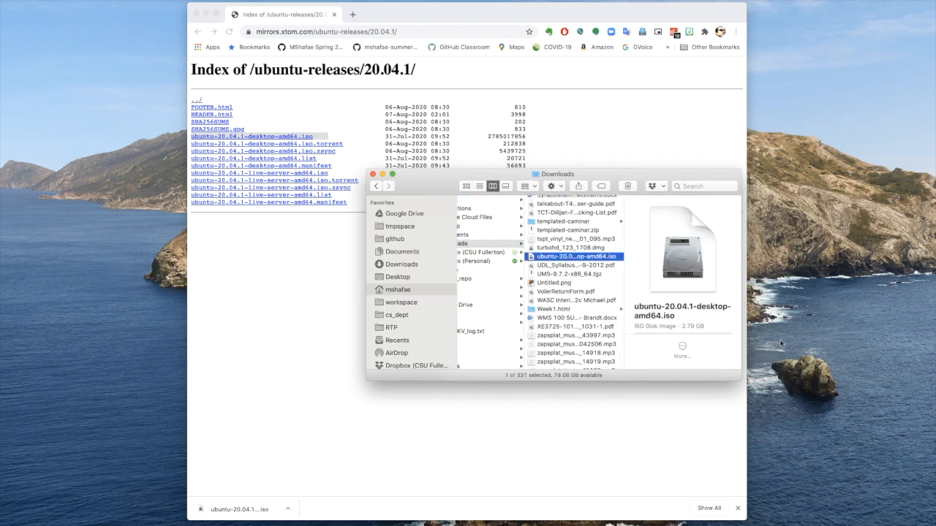